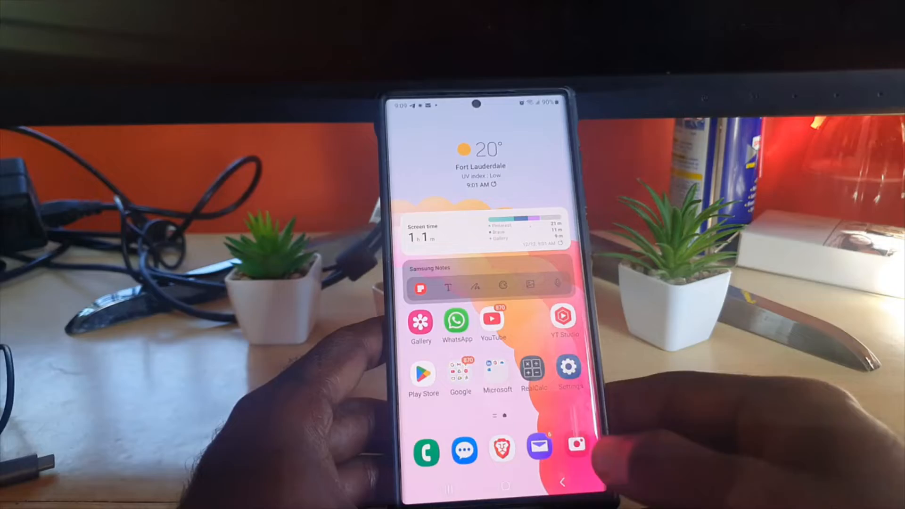
# - Launch Samsung Camera from the home-screen dock in Photo mode, showing the succulents preview
pyautogui.click(576, 444)
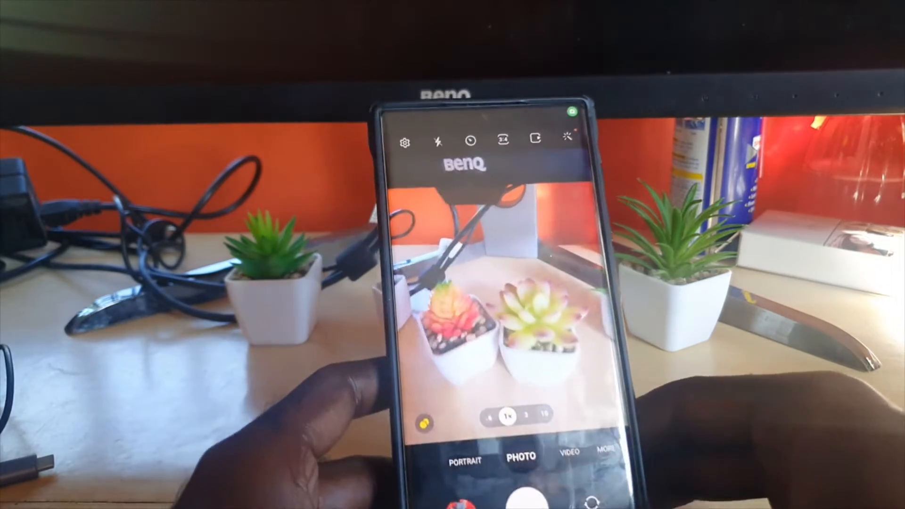